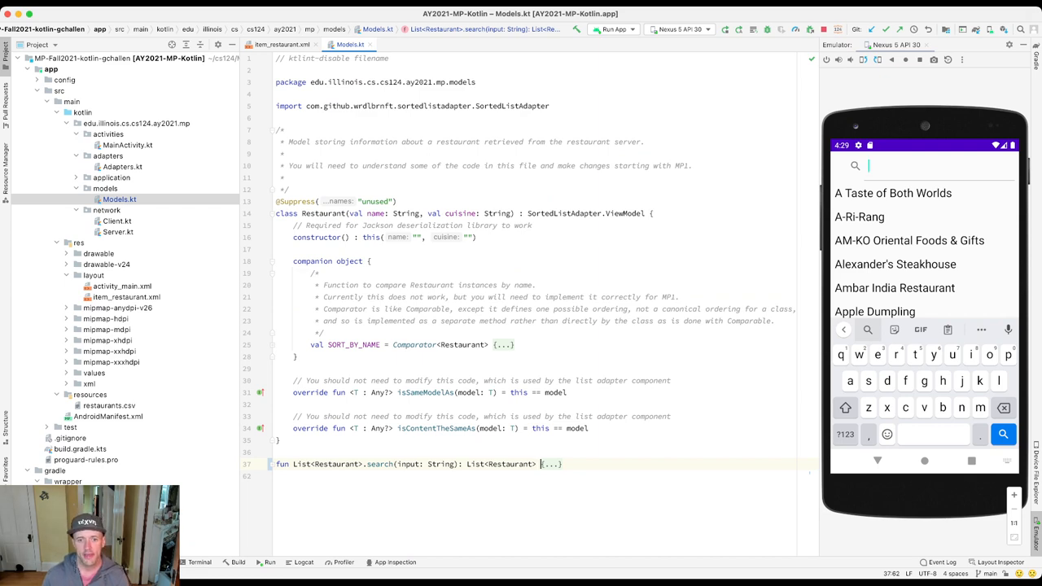
Open item_restaurant.xml to find the TextView bound to restaurant.name.
{"action": "left_click", "coordinate": [283, 45]}
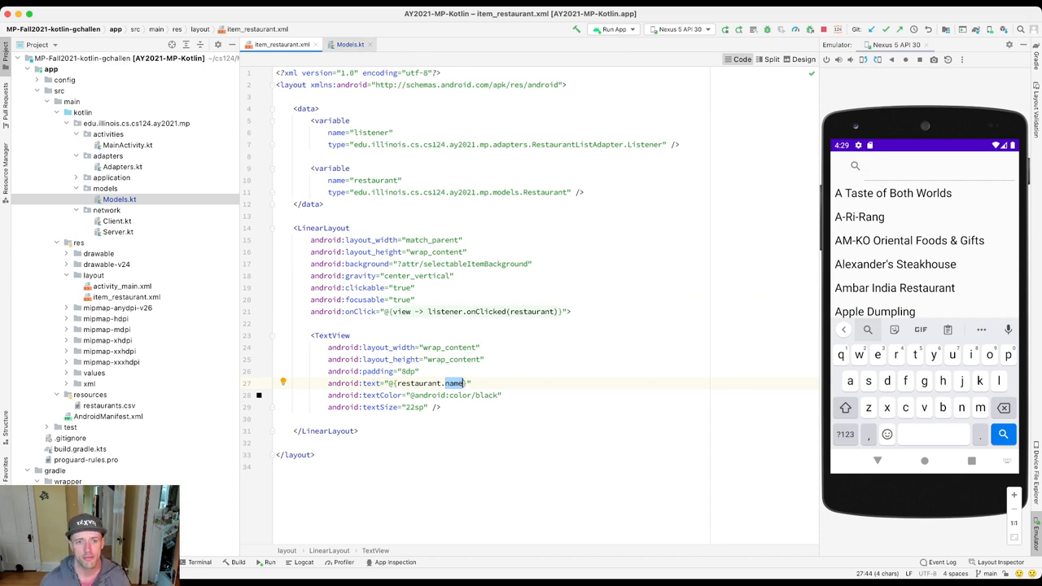
In Models.kt, add fun getFullName(): String returning "Hello, world!" to Restaurant.
{"action": "left_click", "coordinate": [350, 45]}
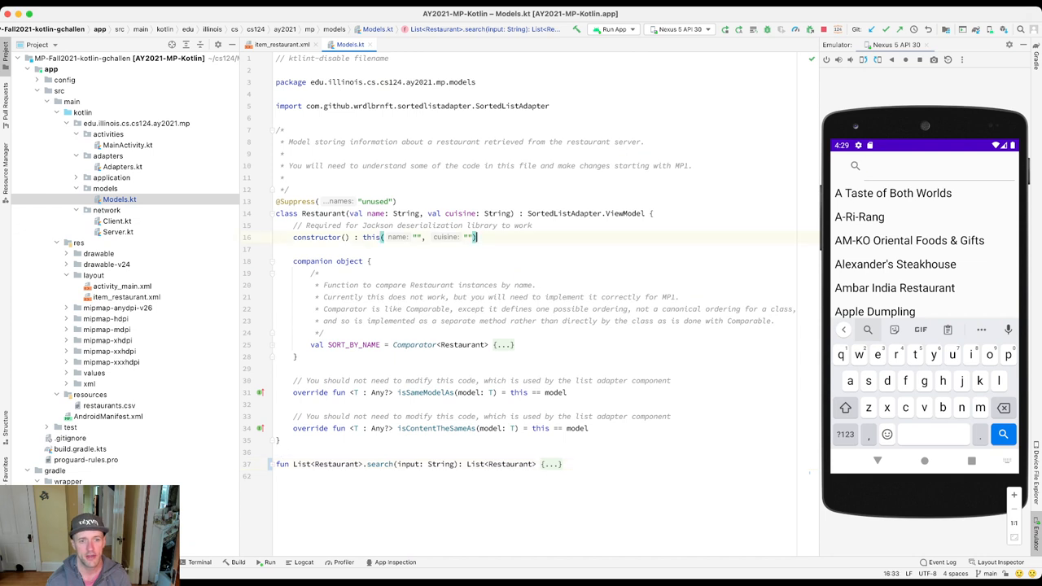
{"action": "type", "text": "fun get"}
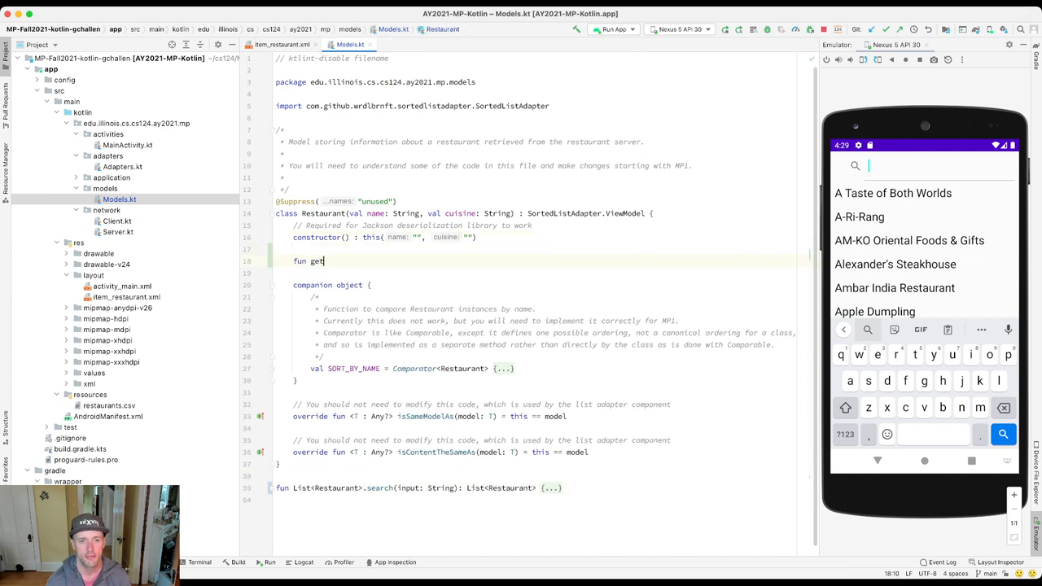
{"action": "type", "text": "FullName() {"}
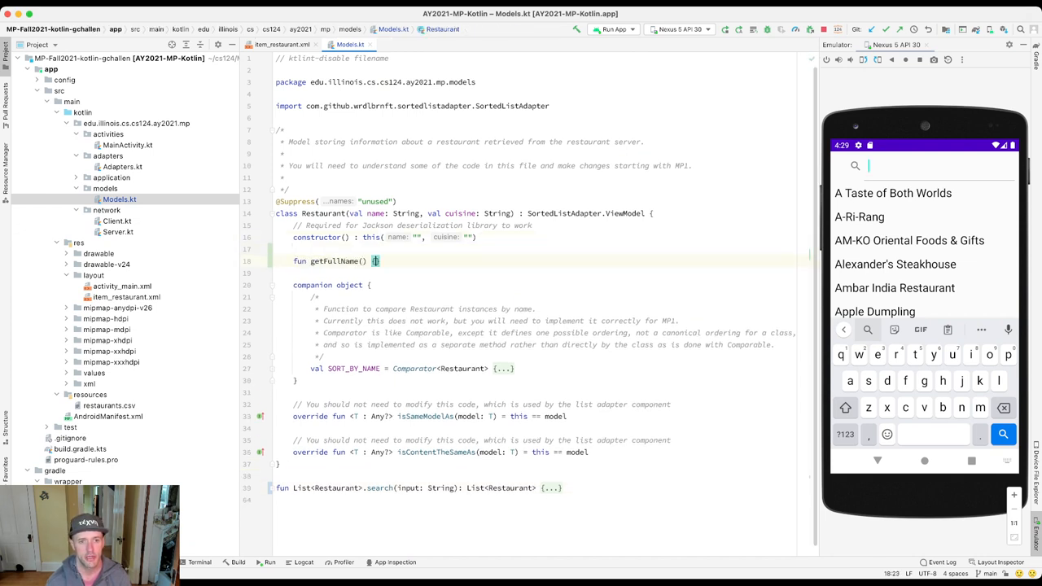
{"action": "type", "text": "return \"Hello\""}
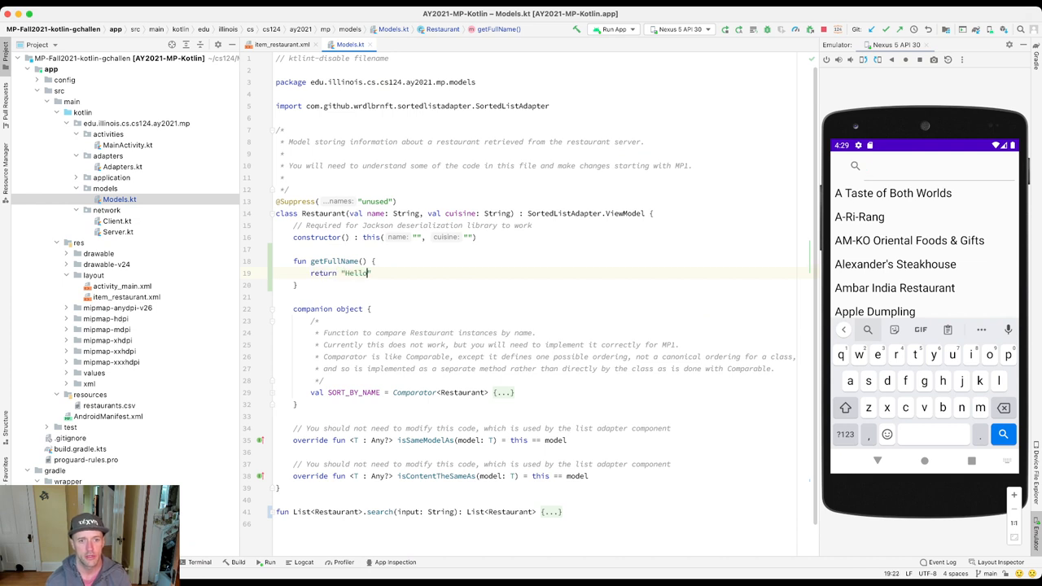
{"action": "type", "text": ", world!"}
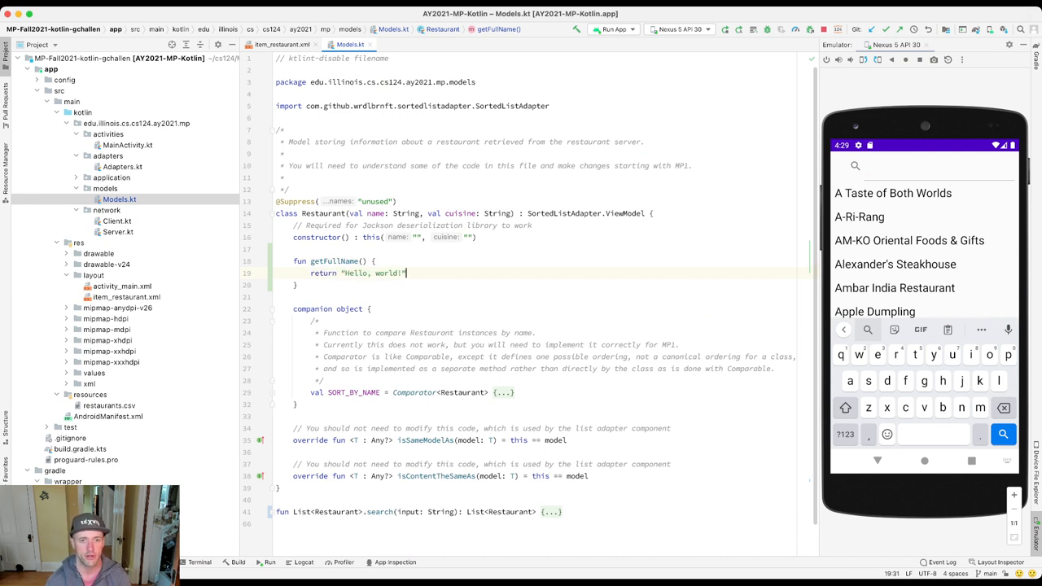
{"action": "type", "text": ": String"}
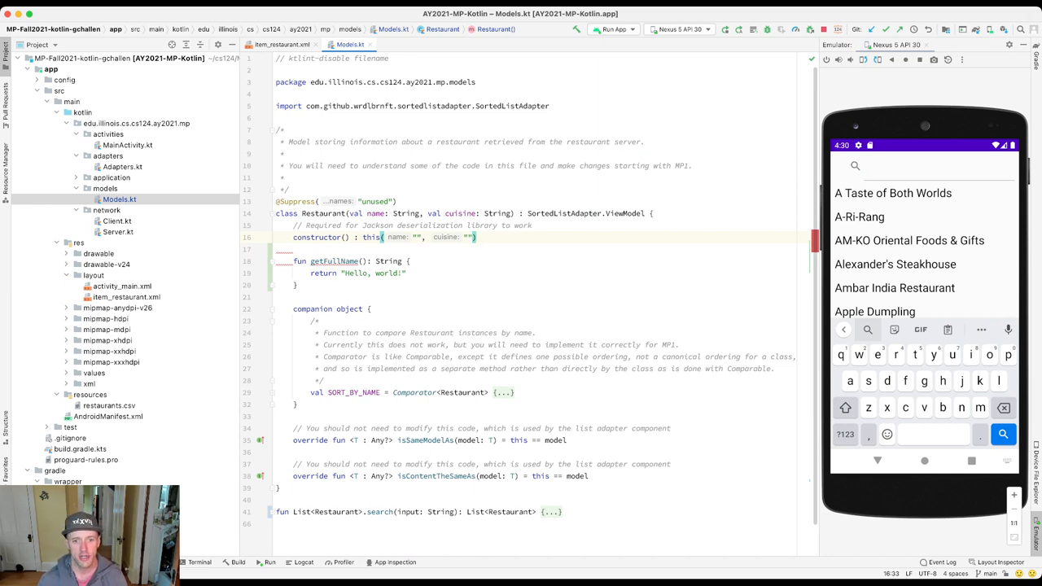
In item_restaurant.xml, change the android:text binding to restaurant.fullName.
{"action": "left_click", "coordinate": [282, 44]}
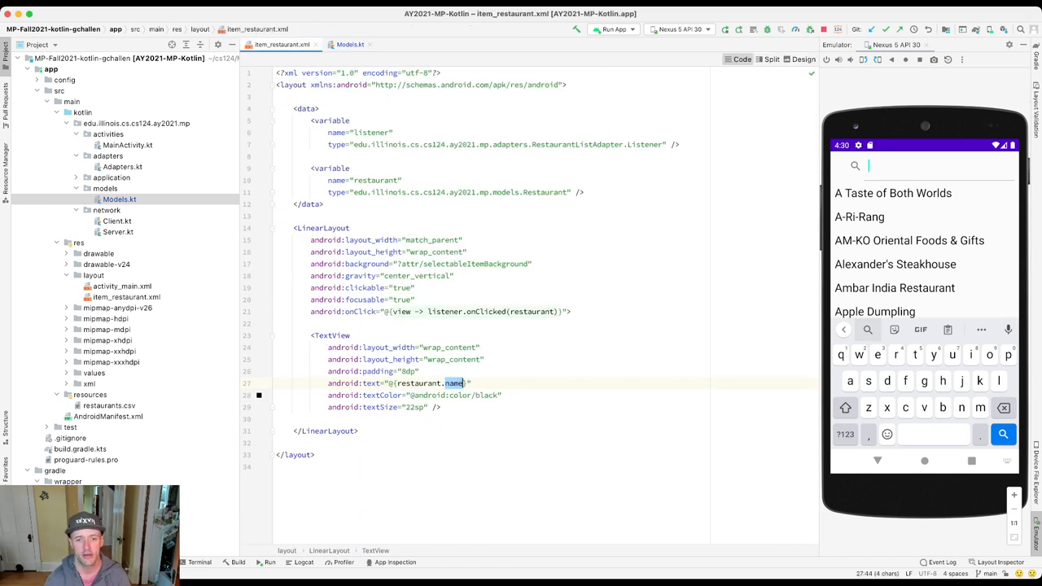
{"action": "type", "text": "full"}
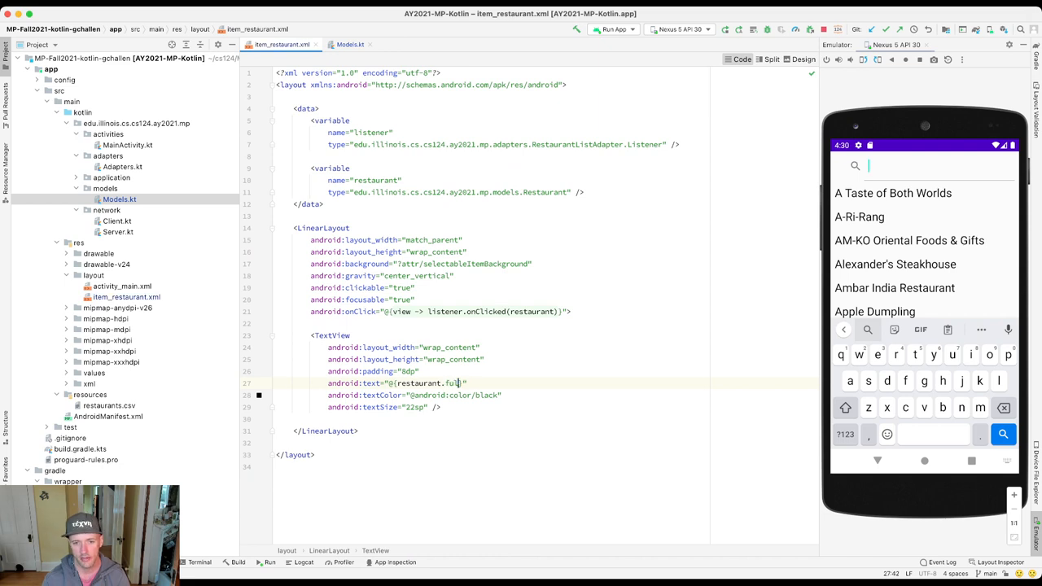
{"action": "type", "text": "Name"}
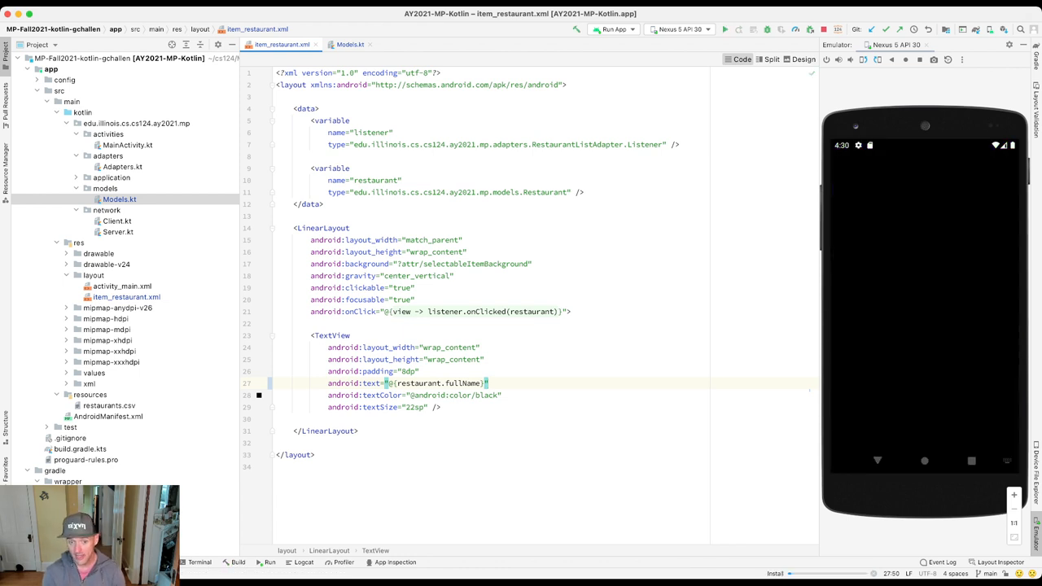
Run the app on the Nexus 5 emulator until Launch succeeded appears.
{"action": "left_click", "coordinate": [725, 29]}
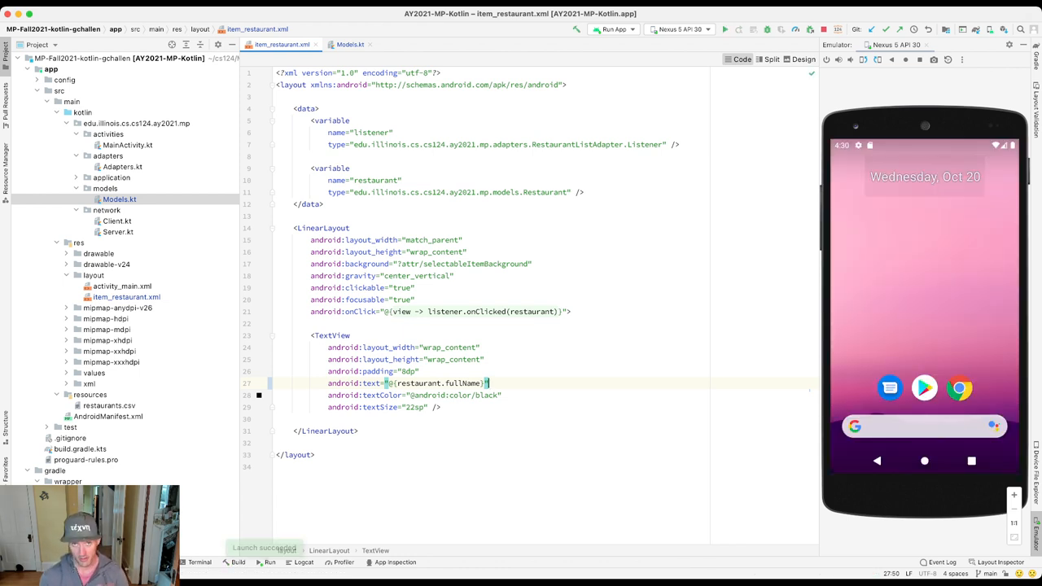